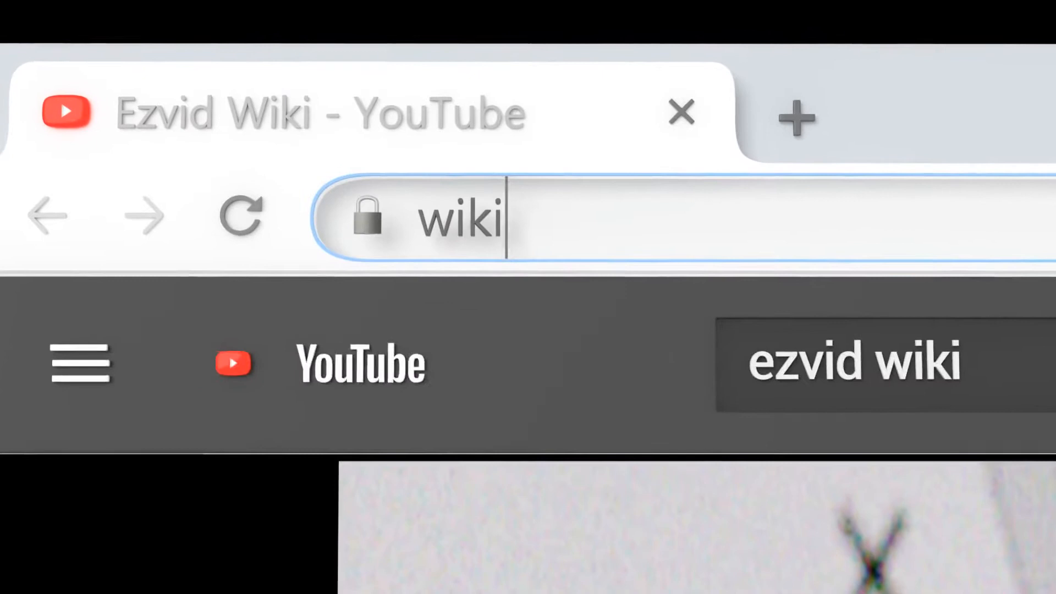
# Load wiki.ezvid.com and search the wiki for 'geometry textb'.
pyautogui.press('Enter')
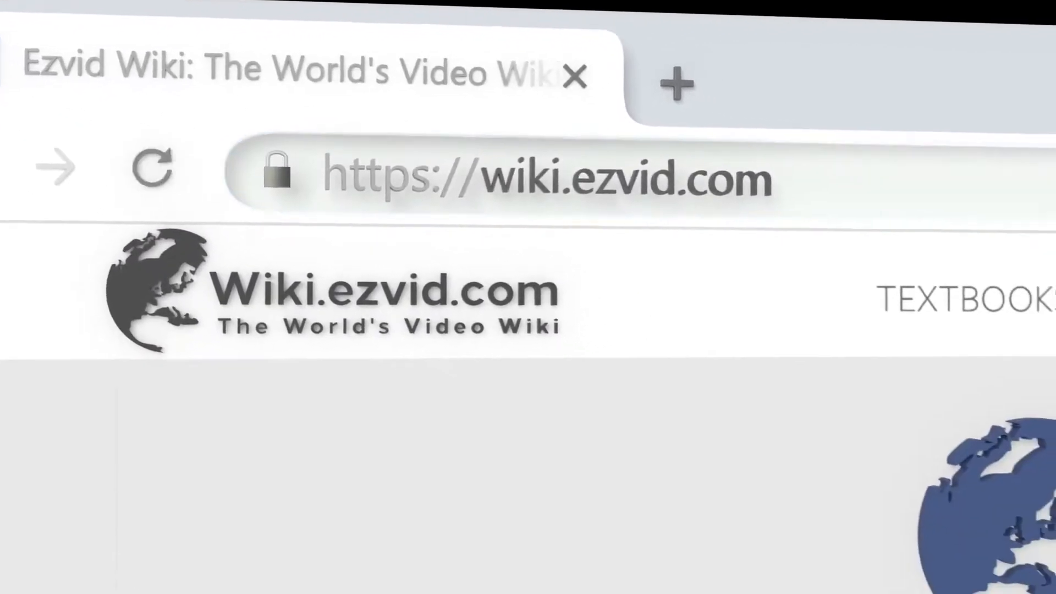
pyautogui.write('geometry textb')
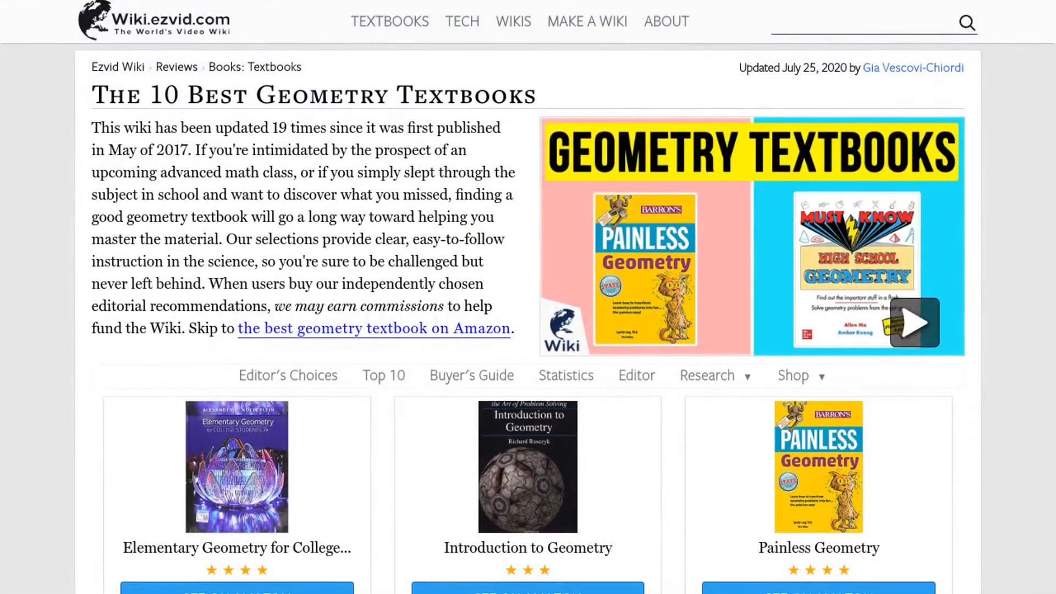
# Scroll the geometry textbooks page down to pick #10, Must Know High School Geometry.
pyautogui.scroll(-3)
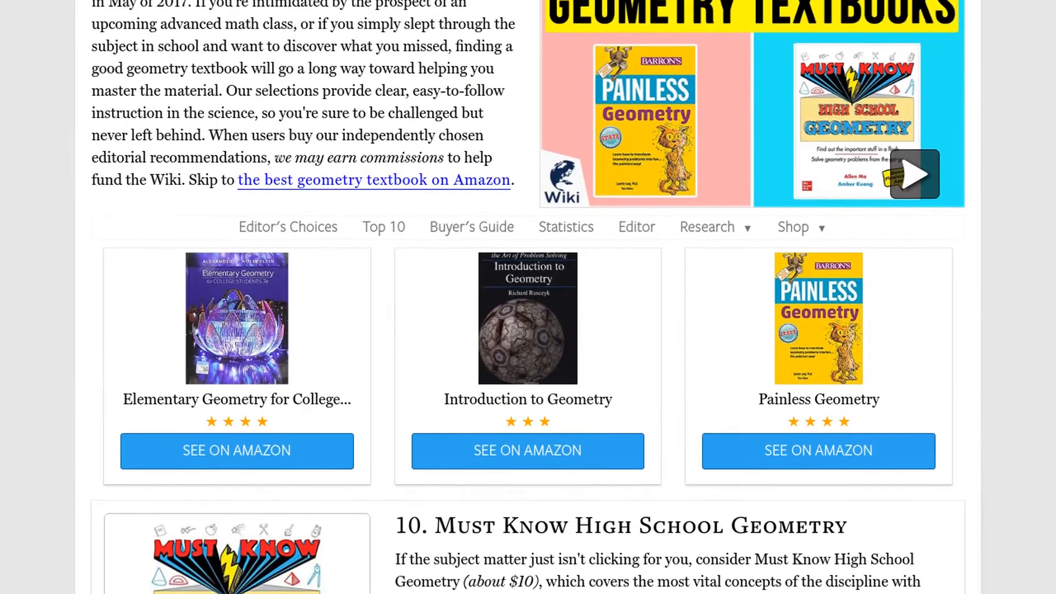
pyautogui.scroll(-3)
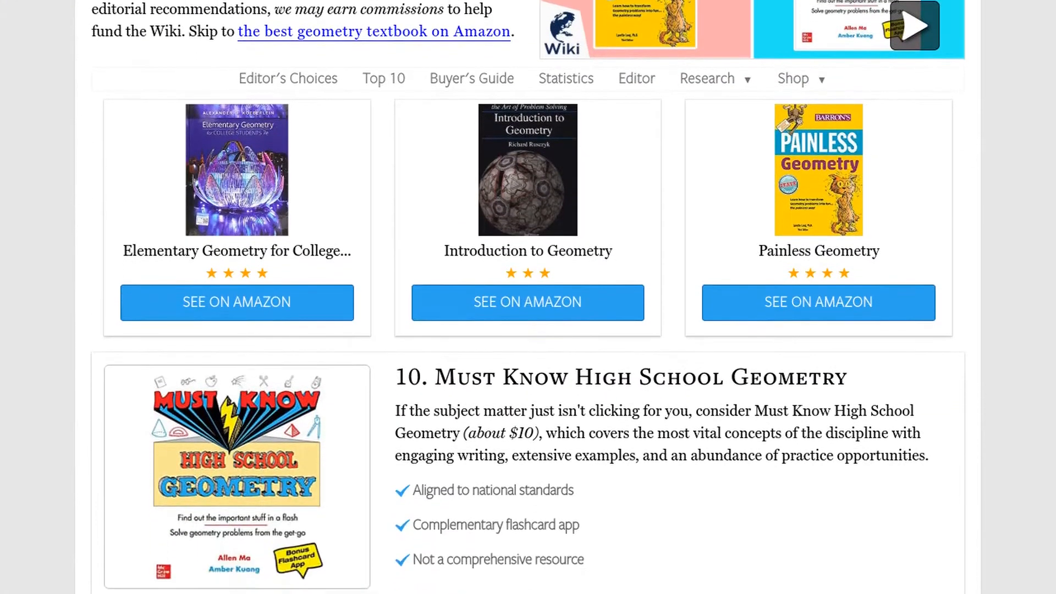